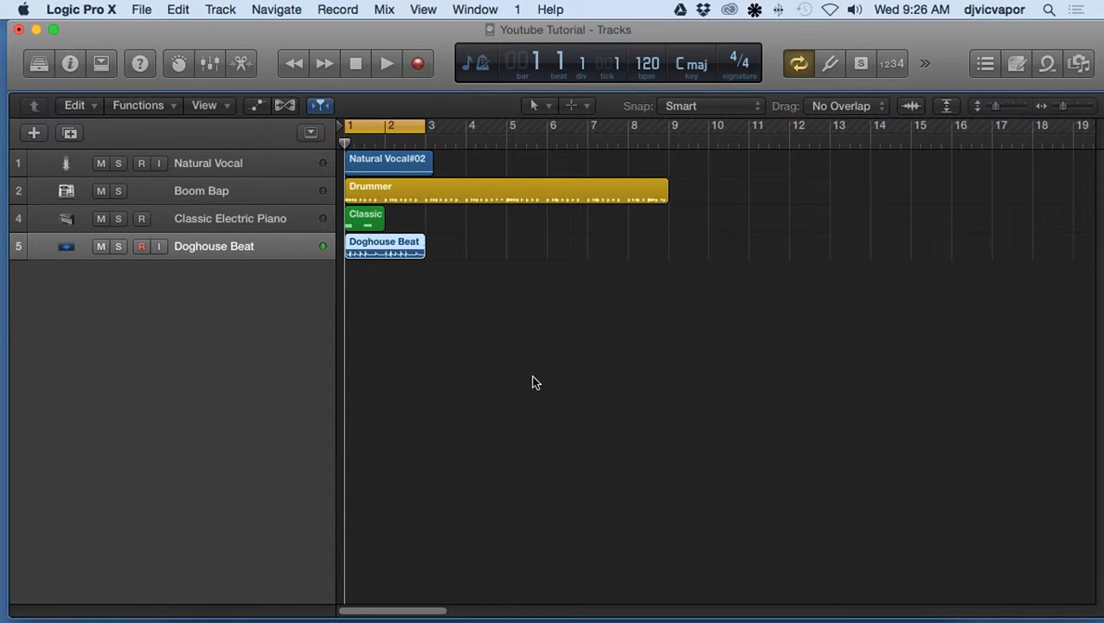
mouse_move(948, 111)
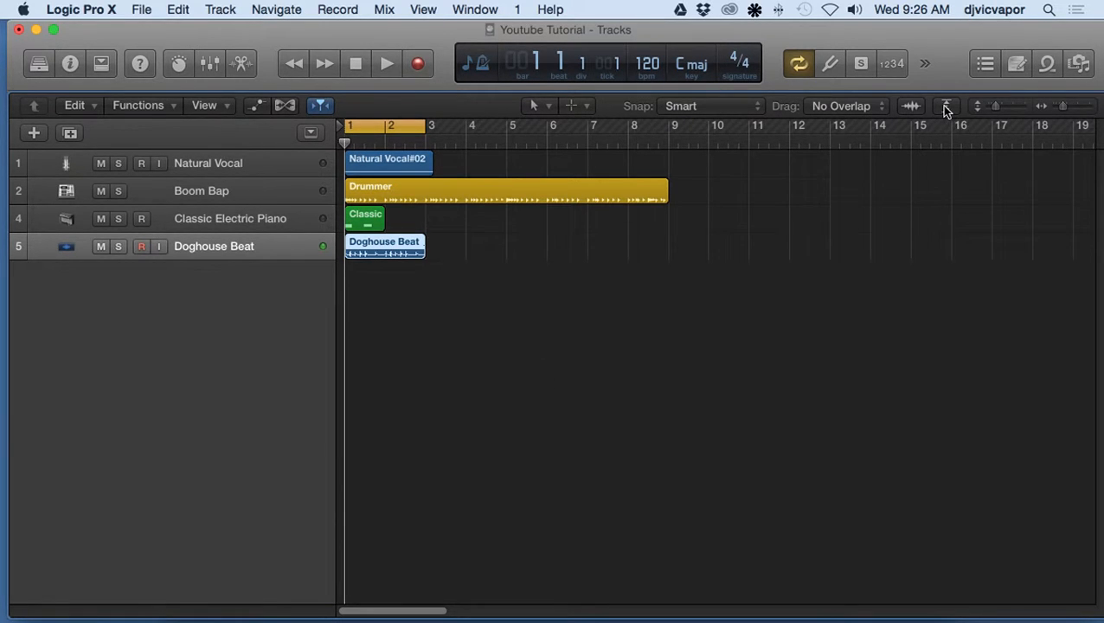
mouse_move(945, 106)
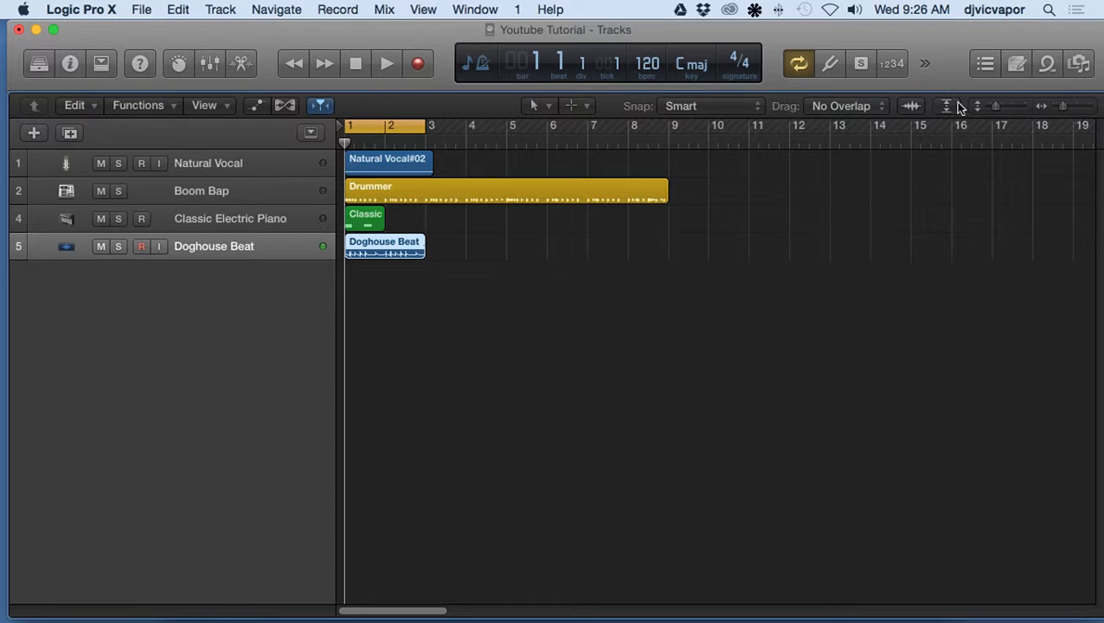
mouse_move(941, 114)
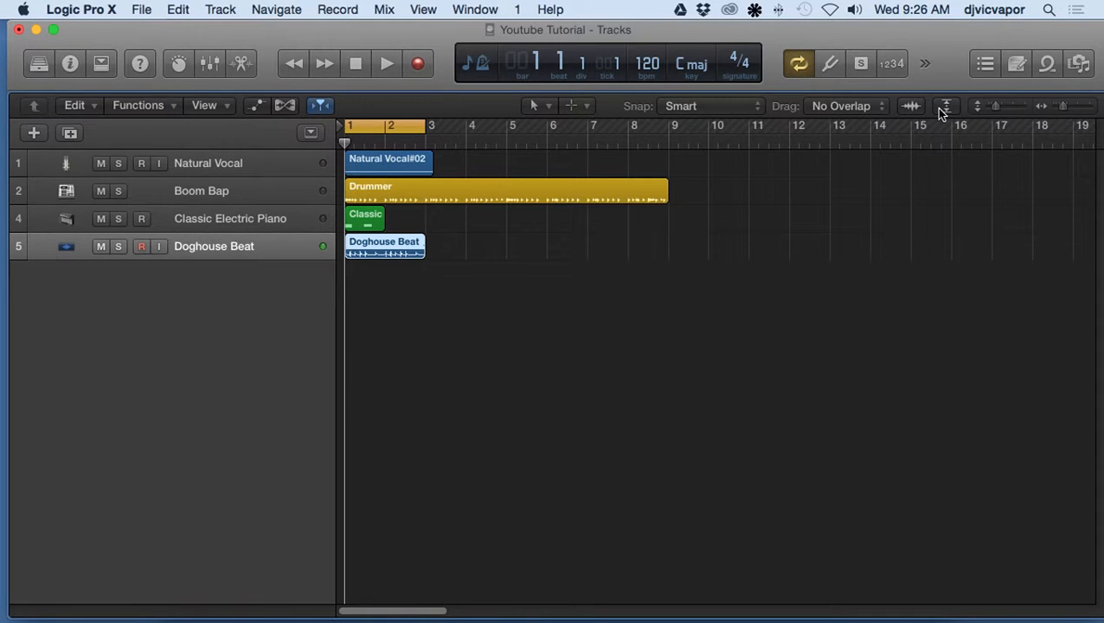
mouse_move(944, 106)
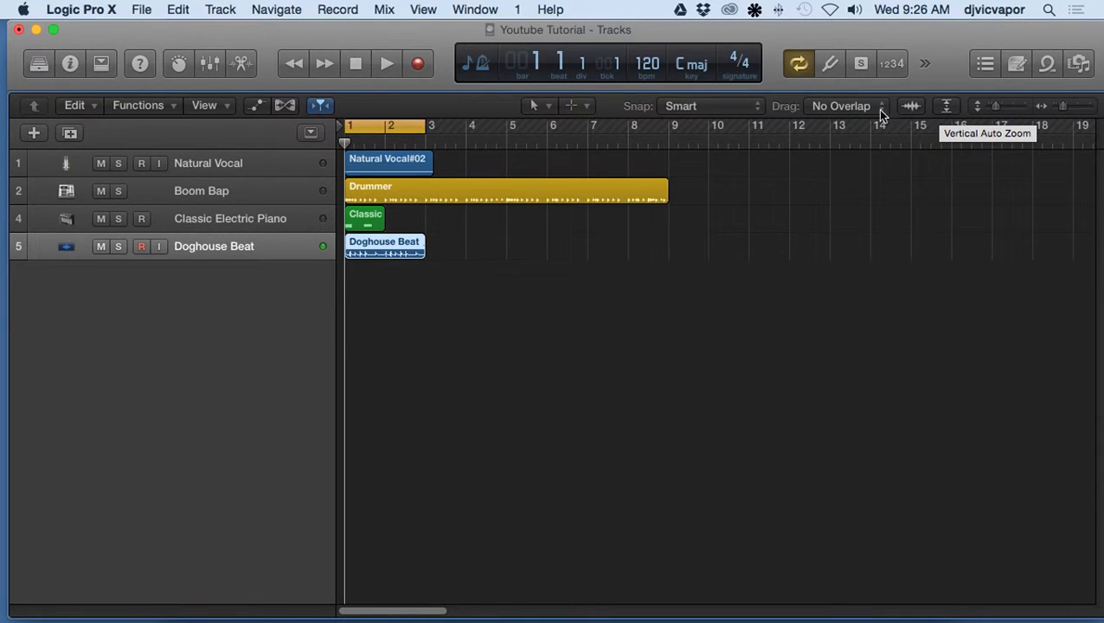
mouse_move(249, 73)
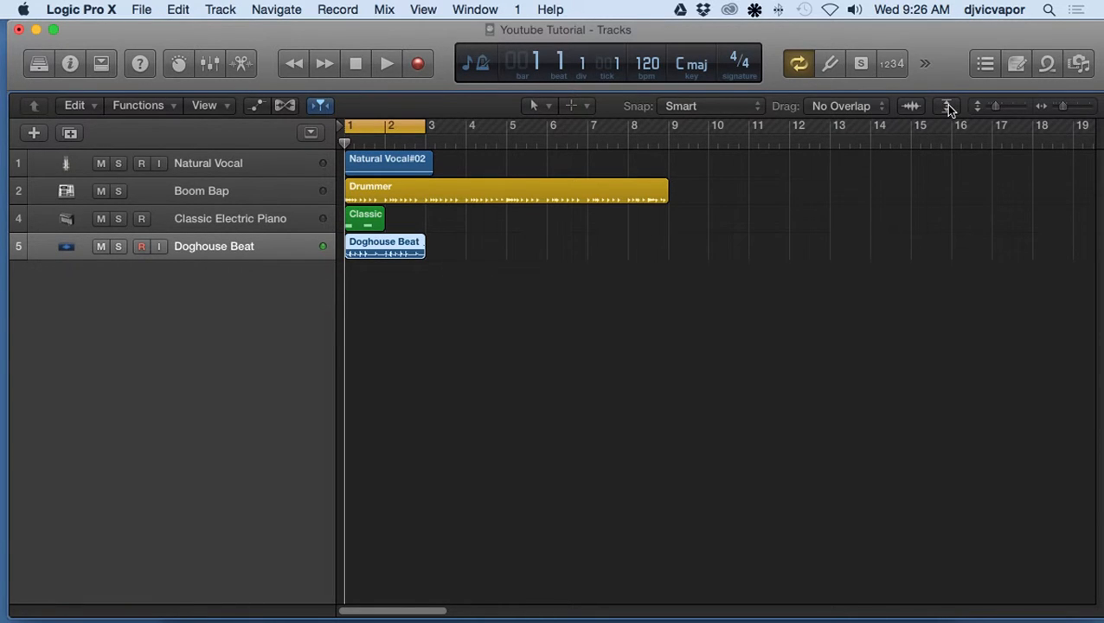
mouse_move(948, 105)
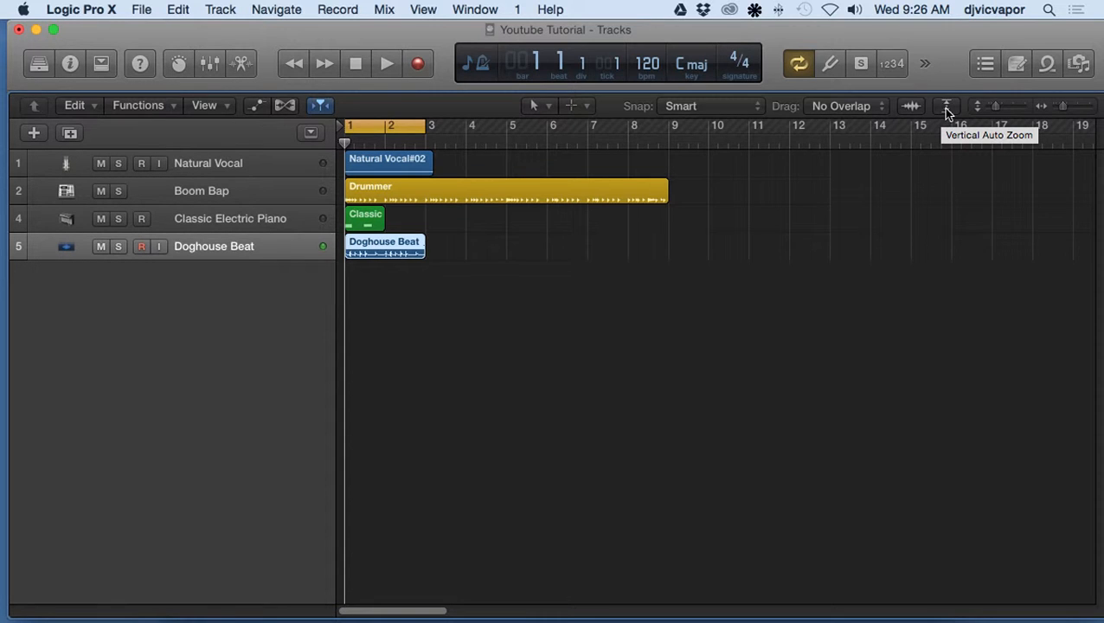
mouse_move(391, 223)
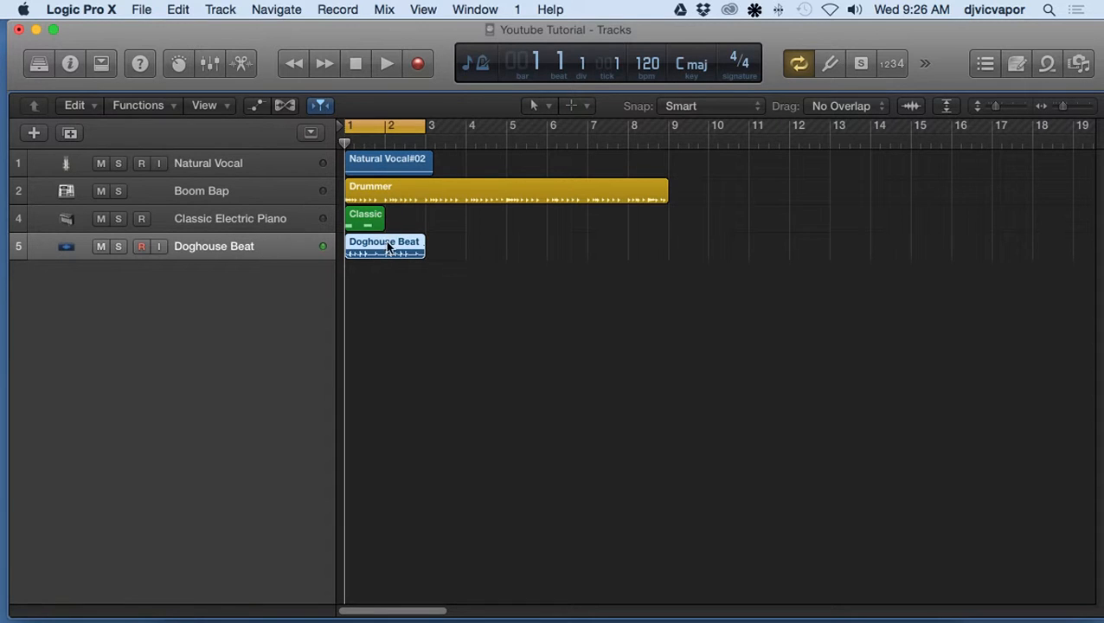
mouse_move(498, 266)
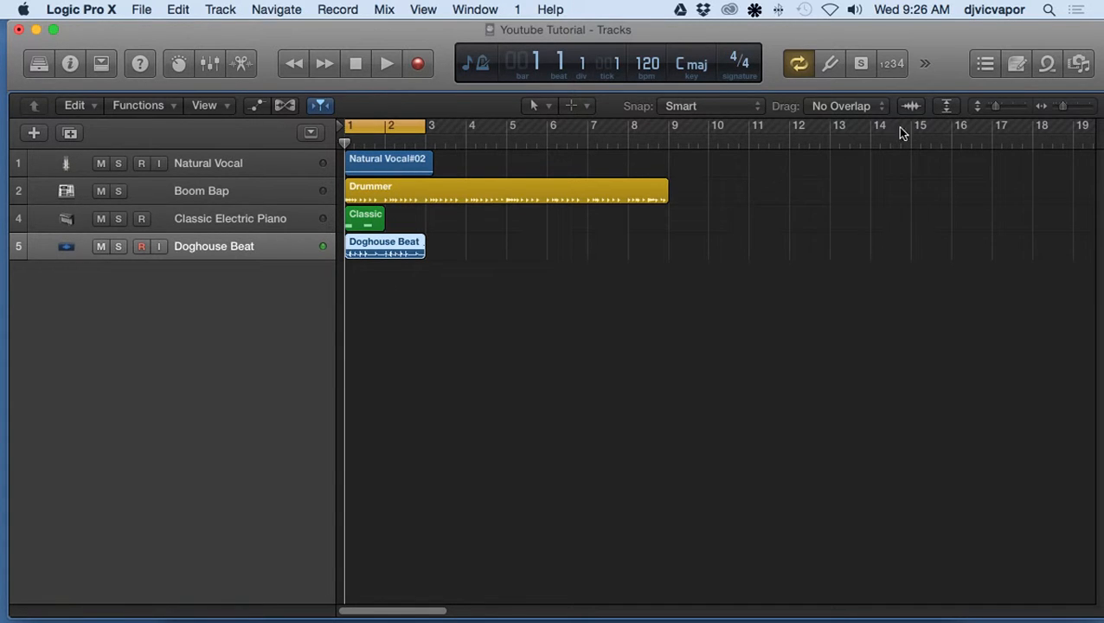
mouse_move(947, 106)
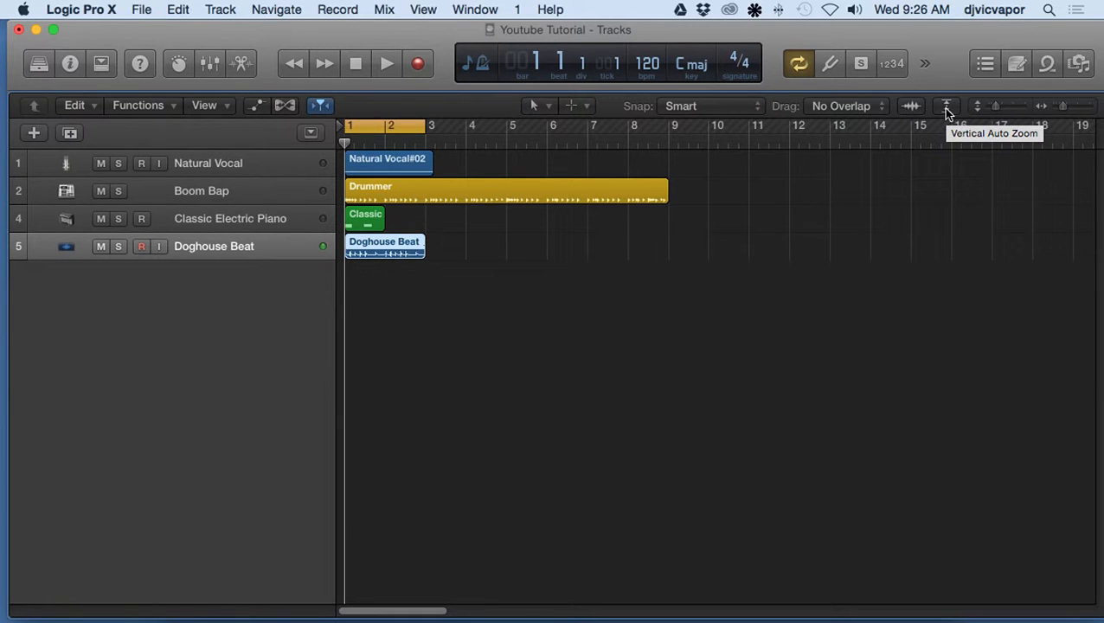
Enable Vertical Auto Zoom, then bring the Doghouse Beat waveform into the Audio File Editor.
click(945, 106)
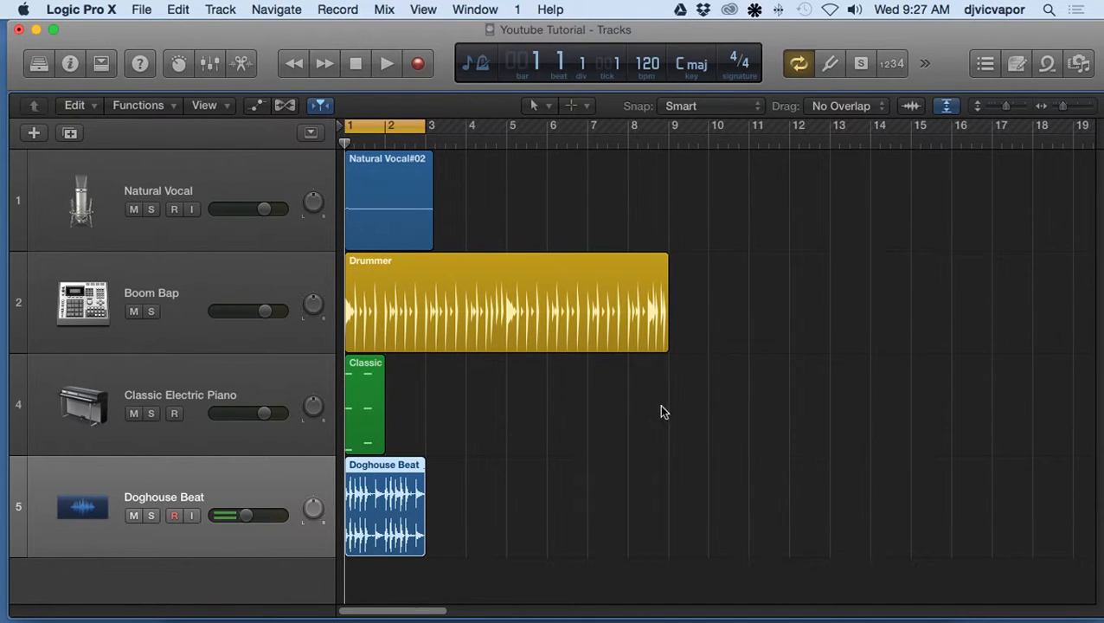
mouse_move(628, 436)
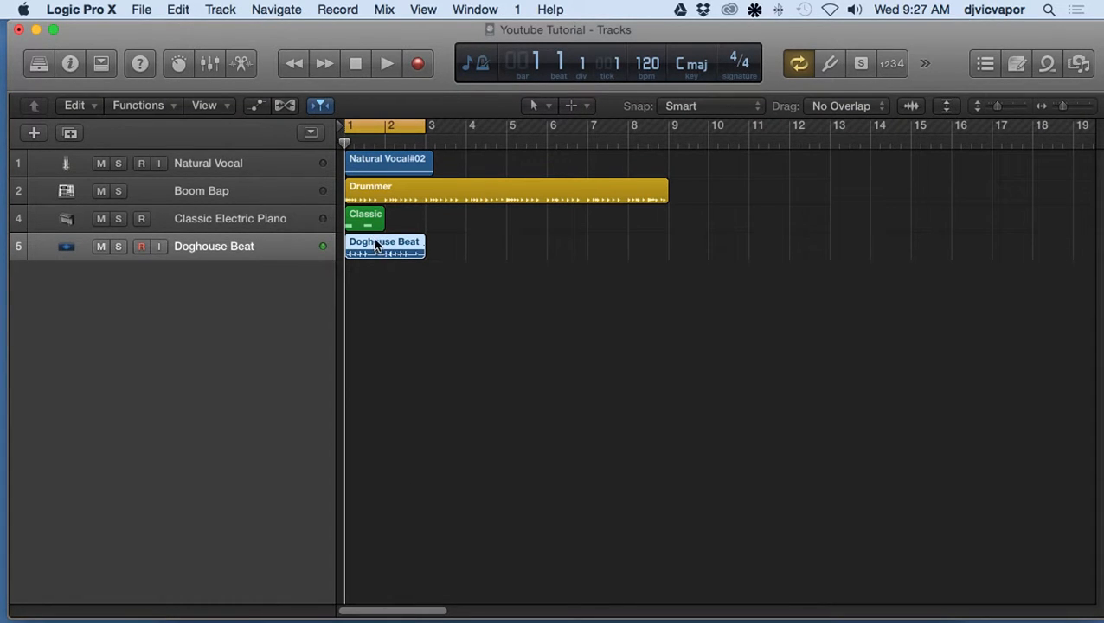
double_click(384, 245)
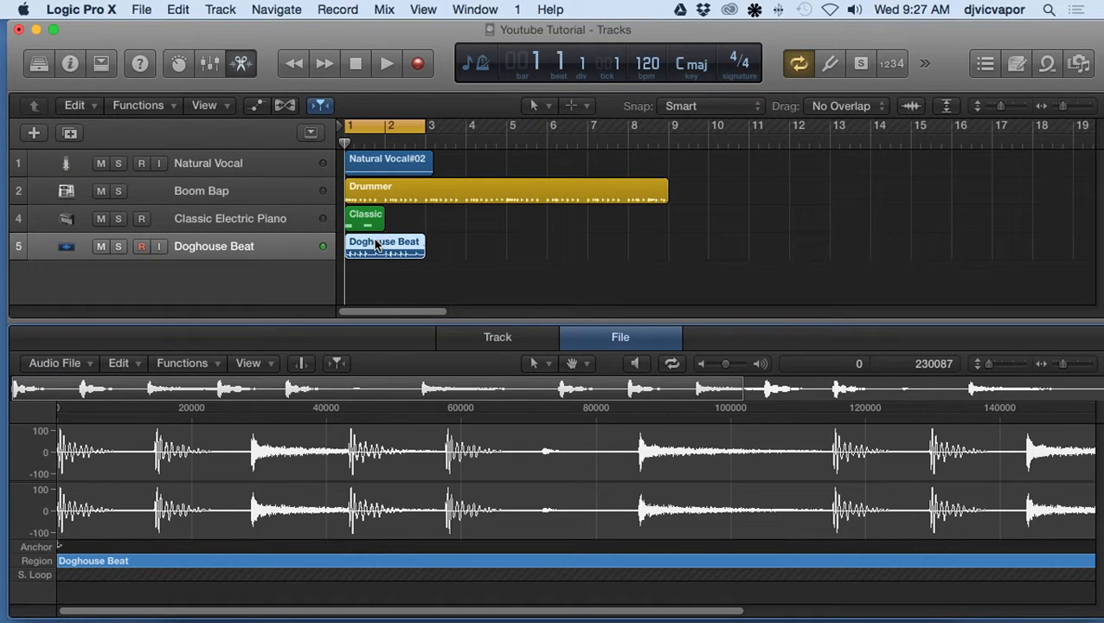
mouse_move(482, 326)
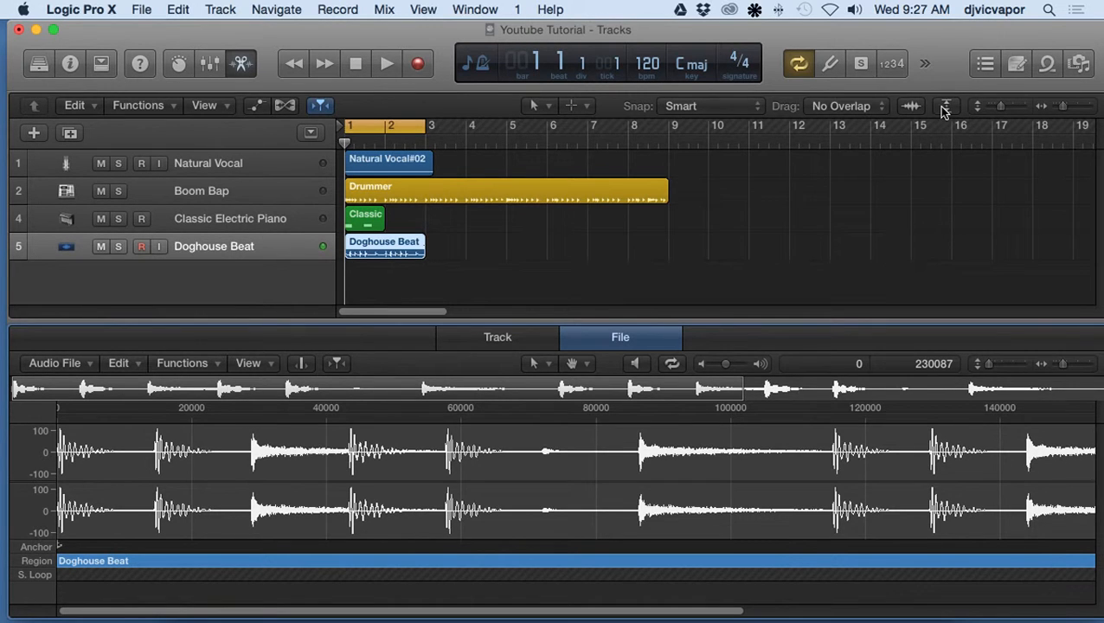
mouse_move(381, 177)
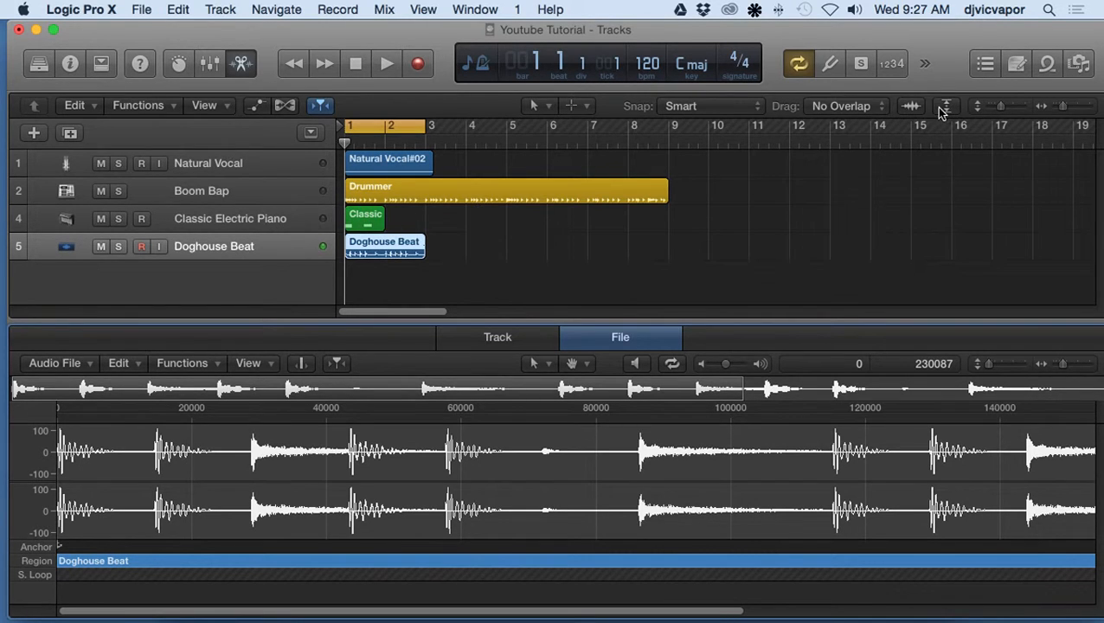
mouse_move(946, 105)
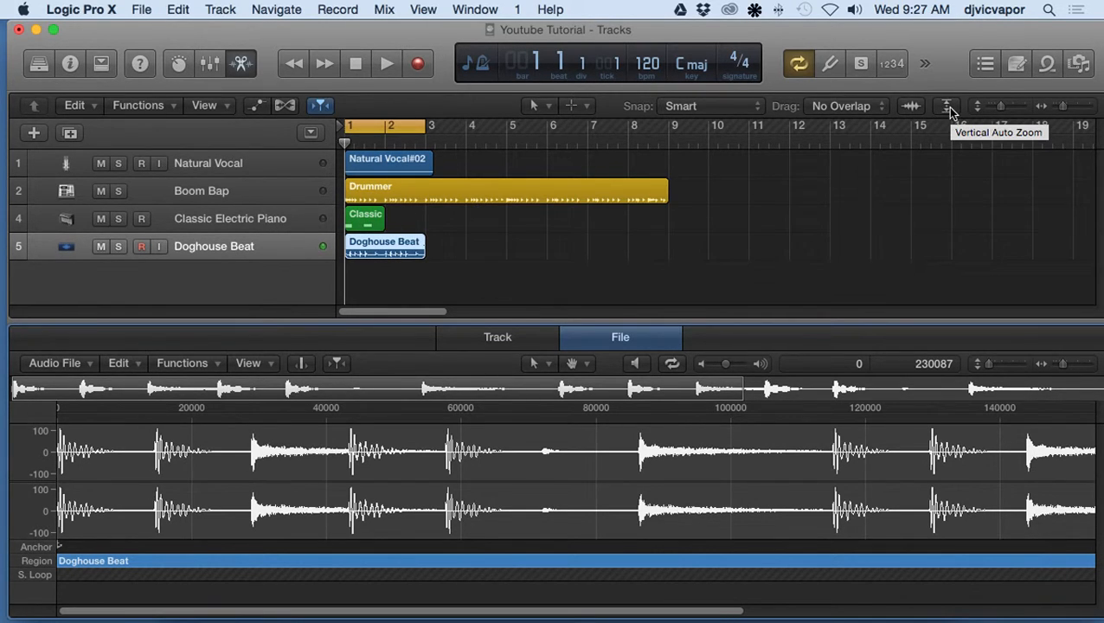
Toggle Vertical Auto Zoom on to fit tracks above the editor, then off again.
click(947, 106)
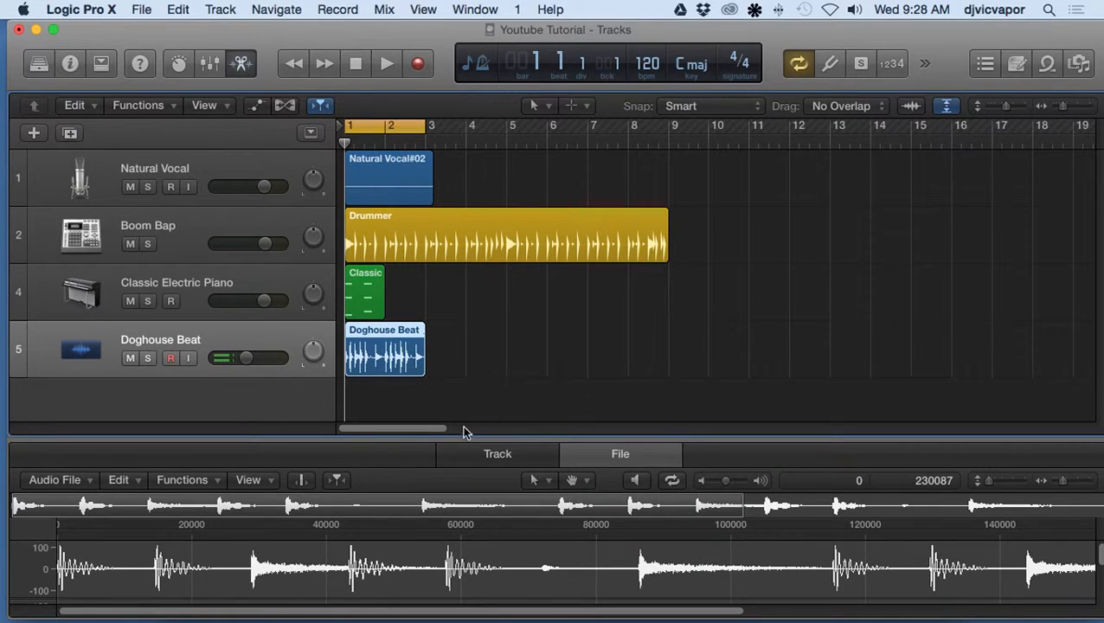
mouse_move(862, 225)
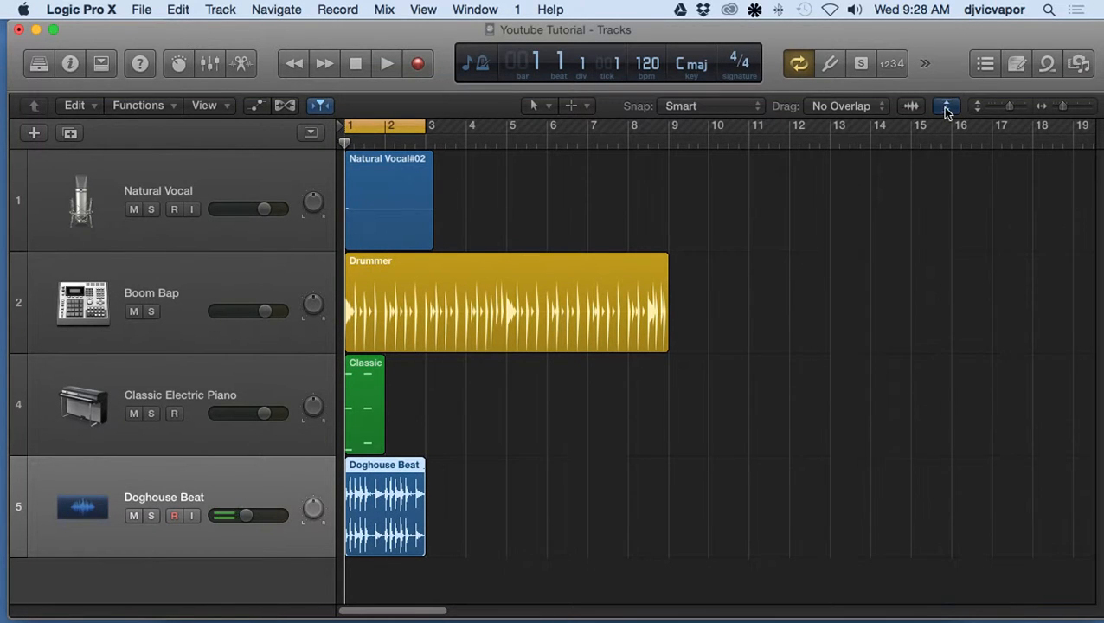
click(944, 105)
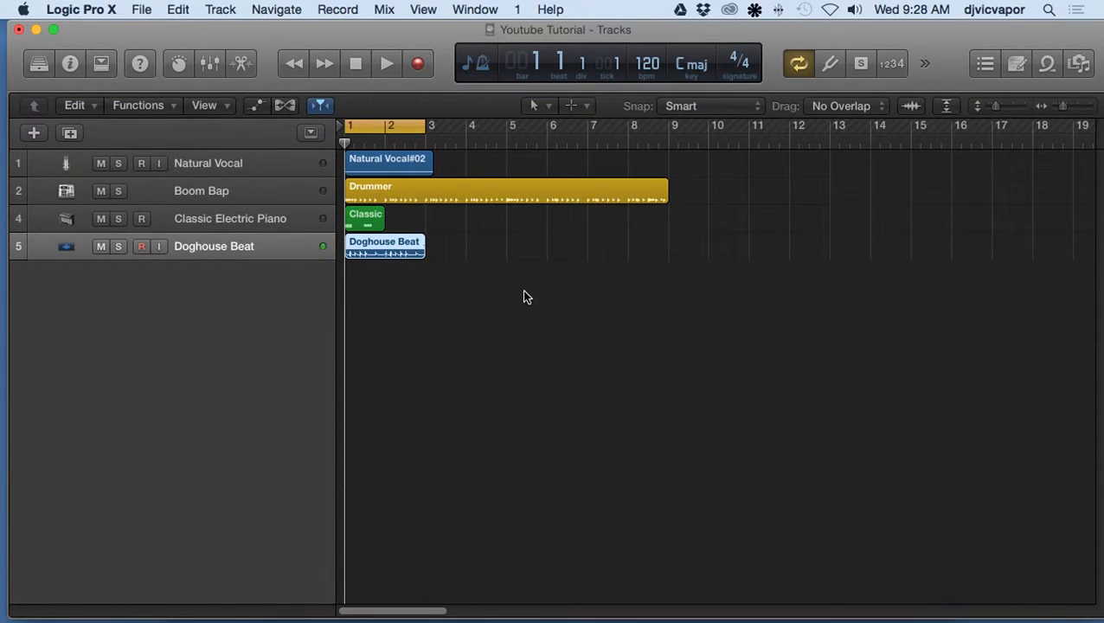